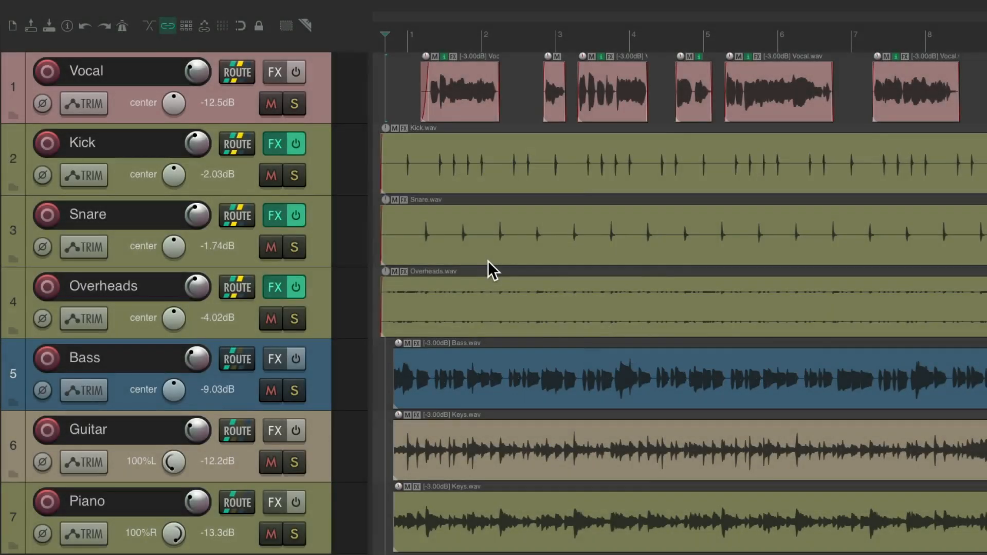
Select Kick, Snare and Overheads and bring up their track options for folder grouping.
left_click(304, 214)
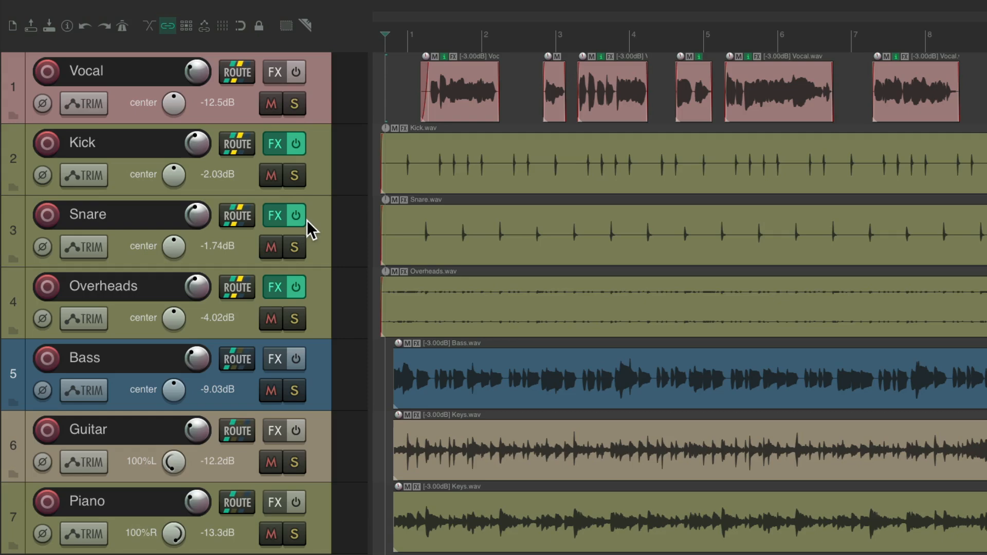
right_click(315, 94)
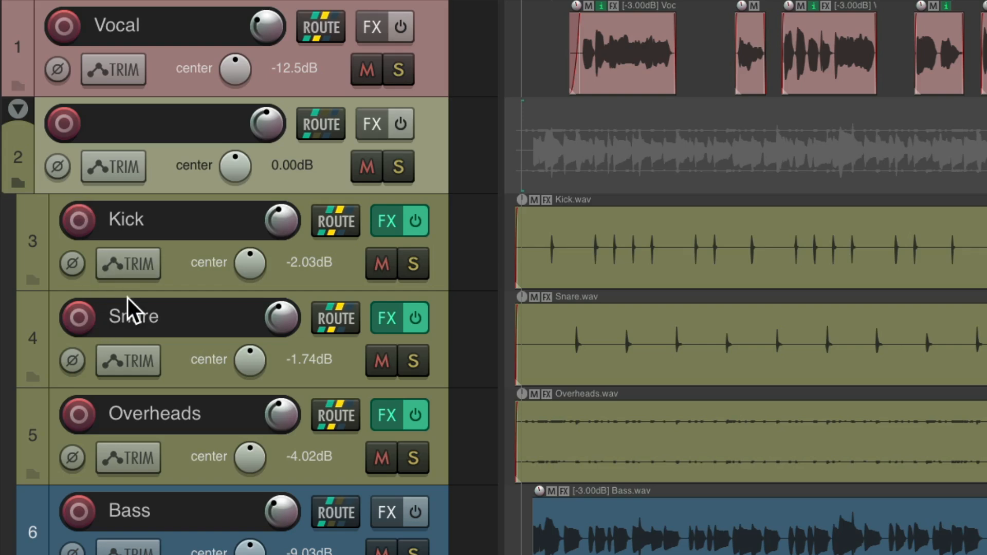
mouse_move(192, 189)
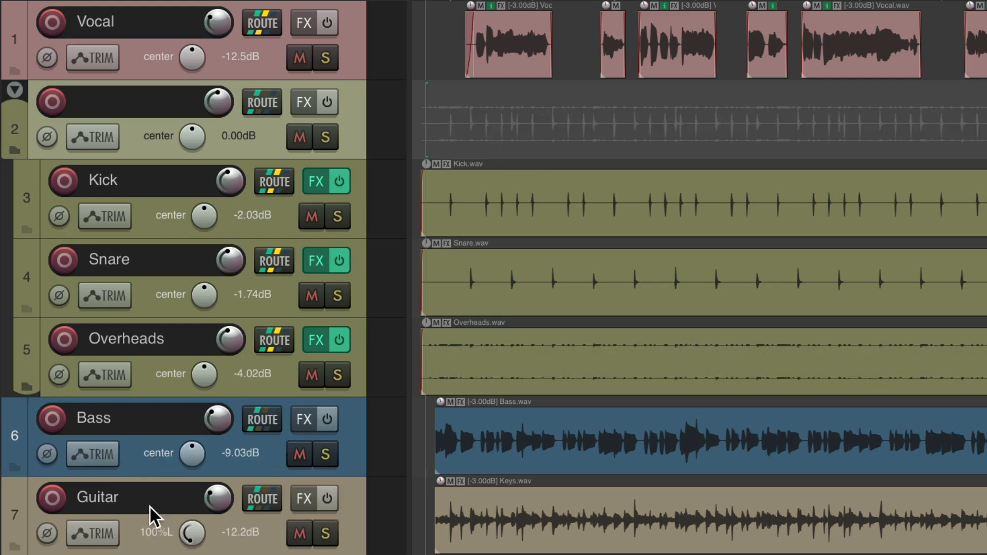
mouse_move(201, 296)
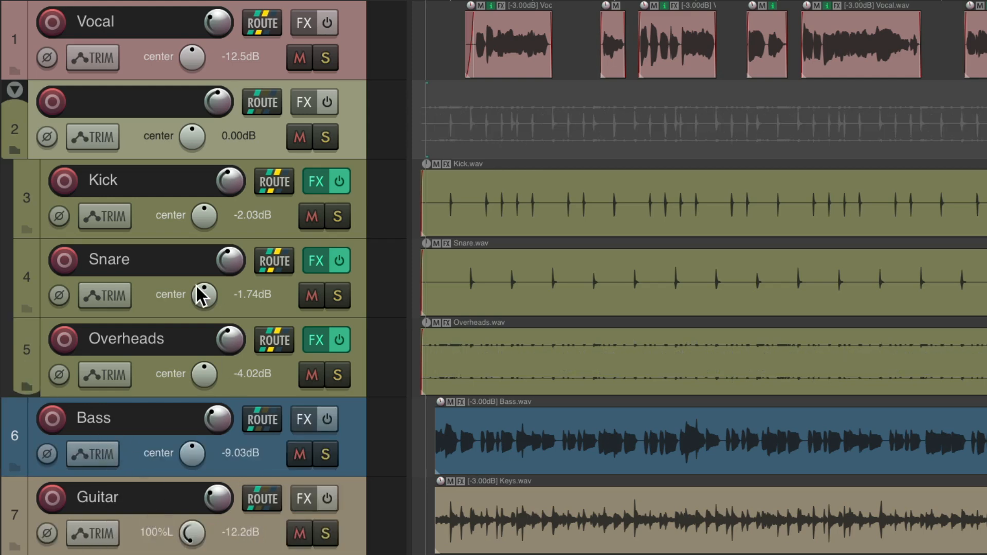
mouse_move(172, 318)
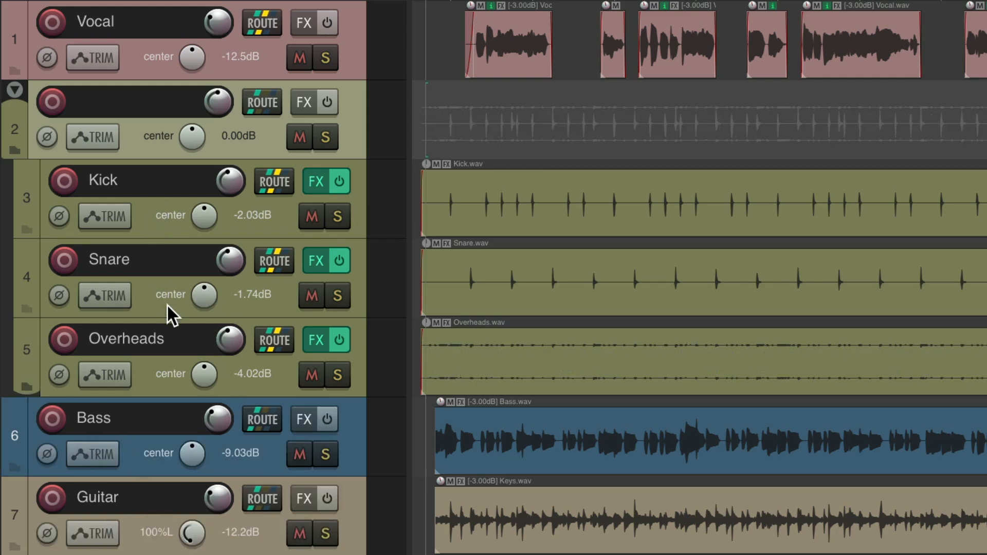
mouse_move(156, 160)
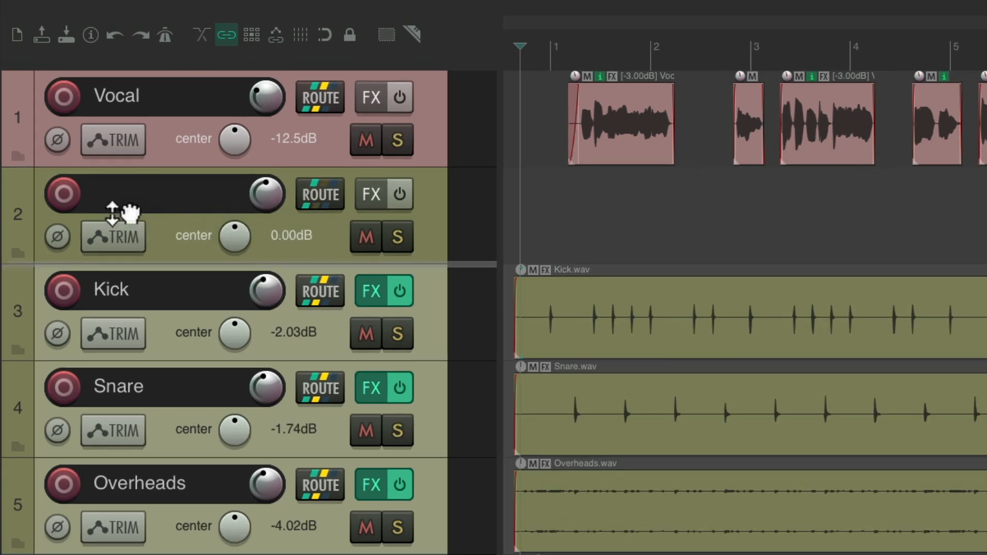
mouse_move(110, 217)
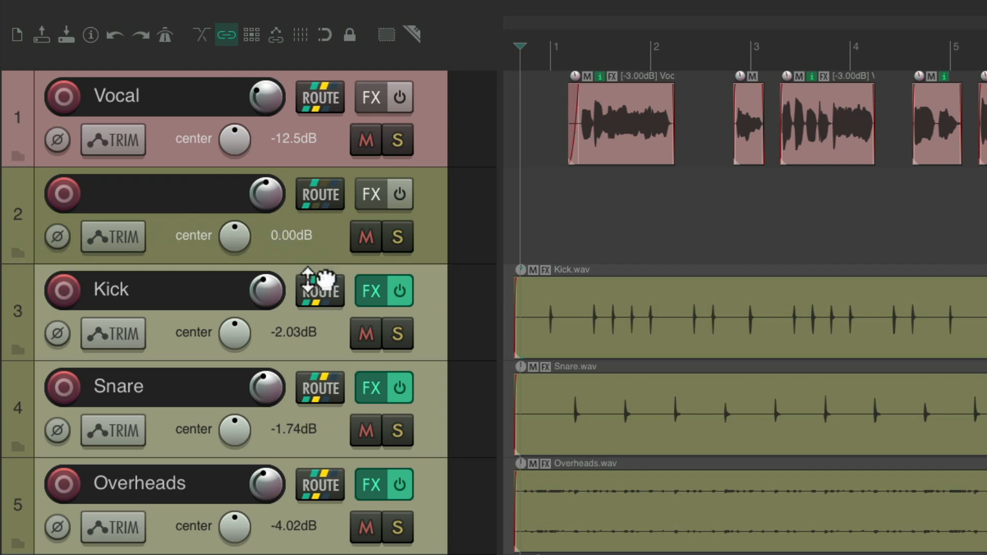
Release the drum tracks so the unnamed track stands alone above them.
key("ctrl+p")
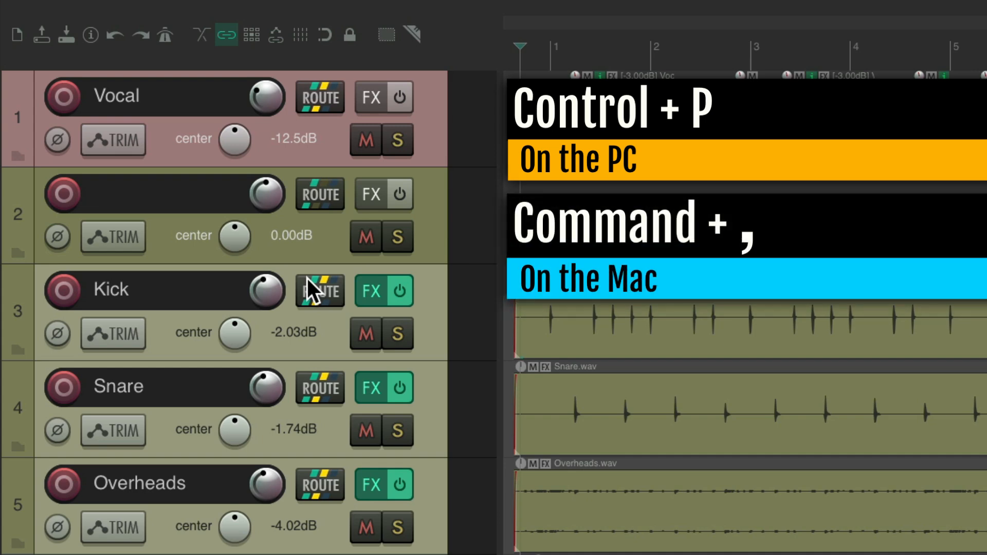
Show the Editing Behavior > Mouse page of REAPER's Preferences.
key("ctrl+p")
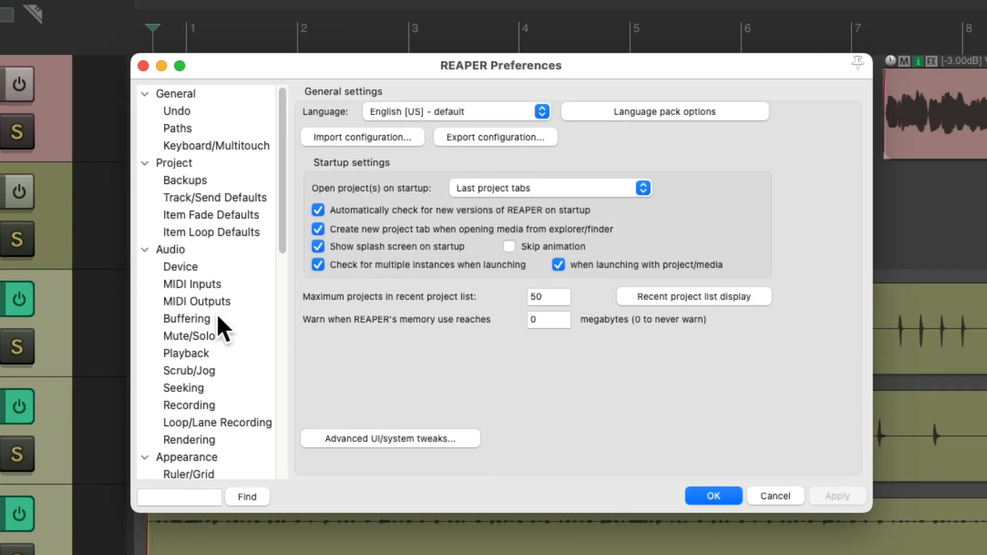
scroll("down", 3)
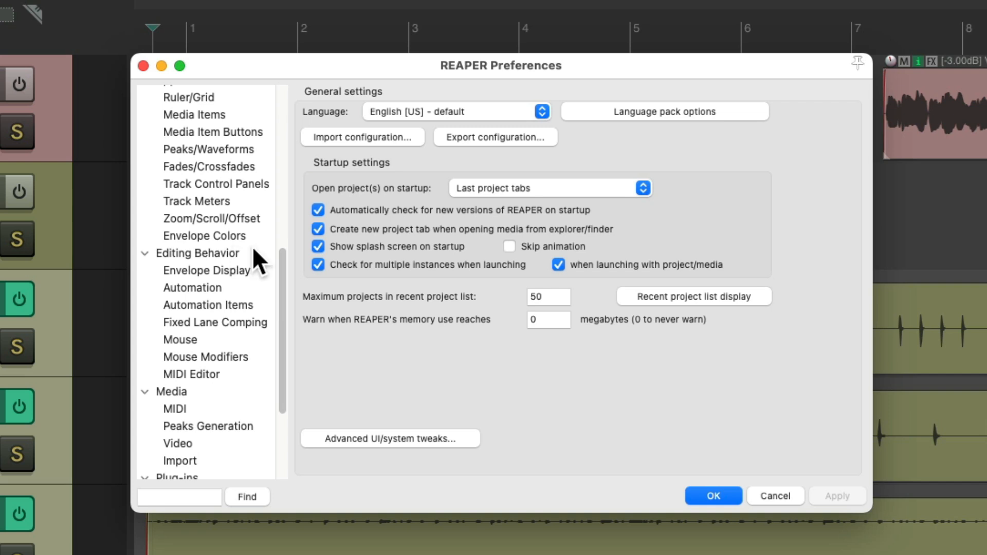
left_click(179, 339)
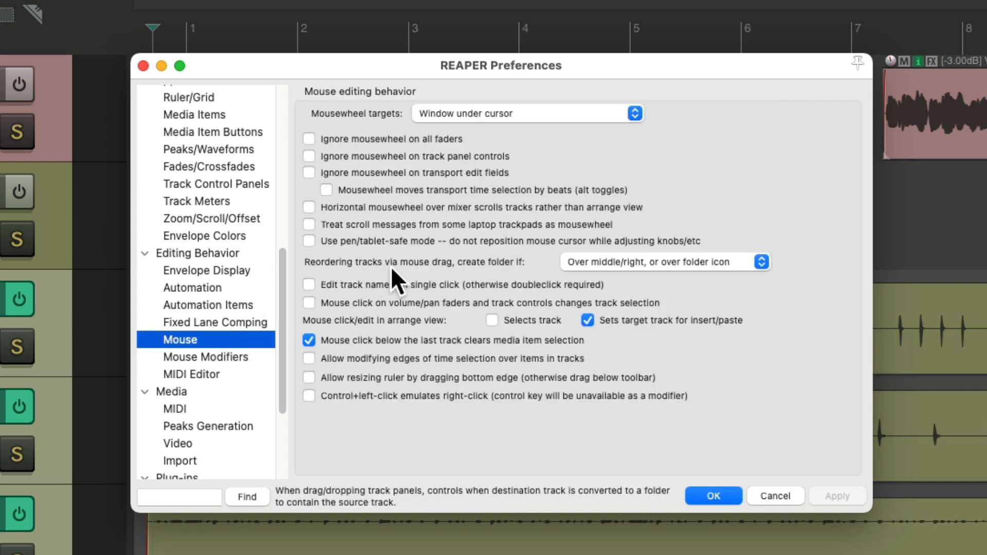
mouse_move(516, 276)
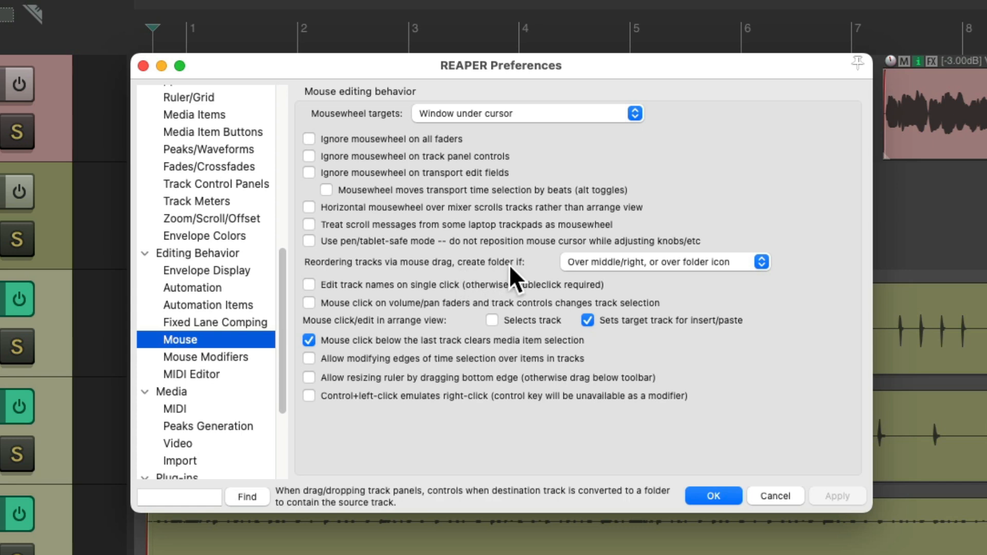
mouse_move(585, 290)
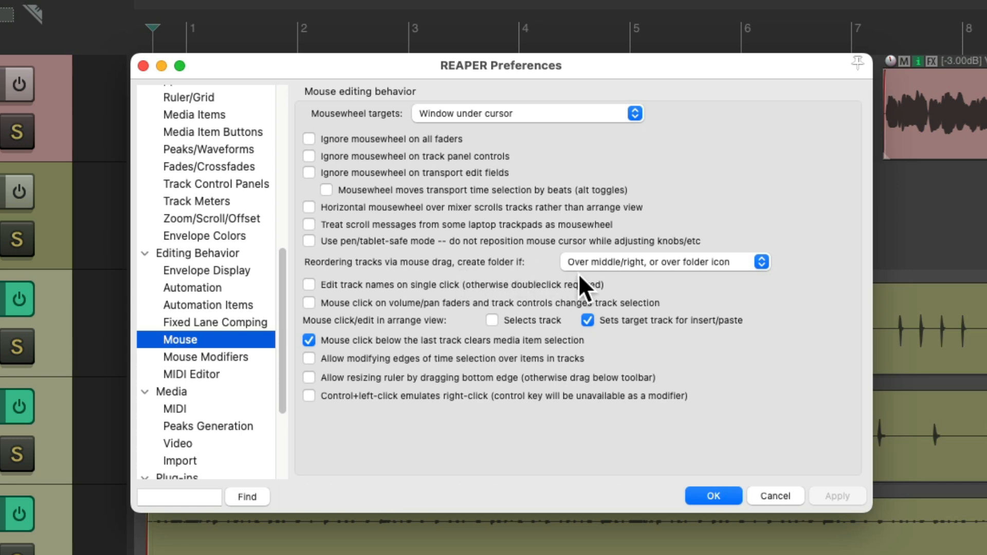
mouse_move(677, 288)
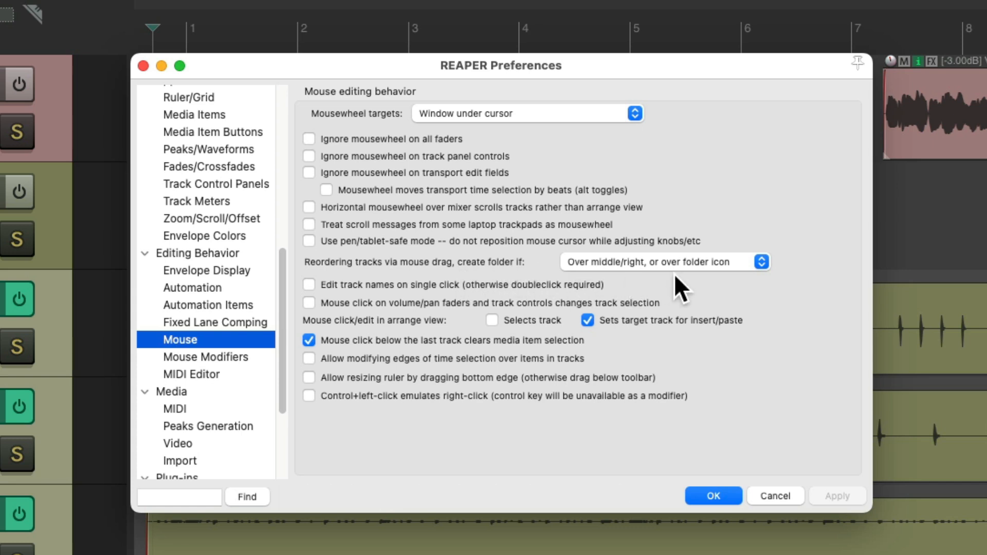
Set 'create folder if' for mouse-drag reordering to 'Over folder icon' and confirm with OK.
left_click(664, 262)
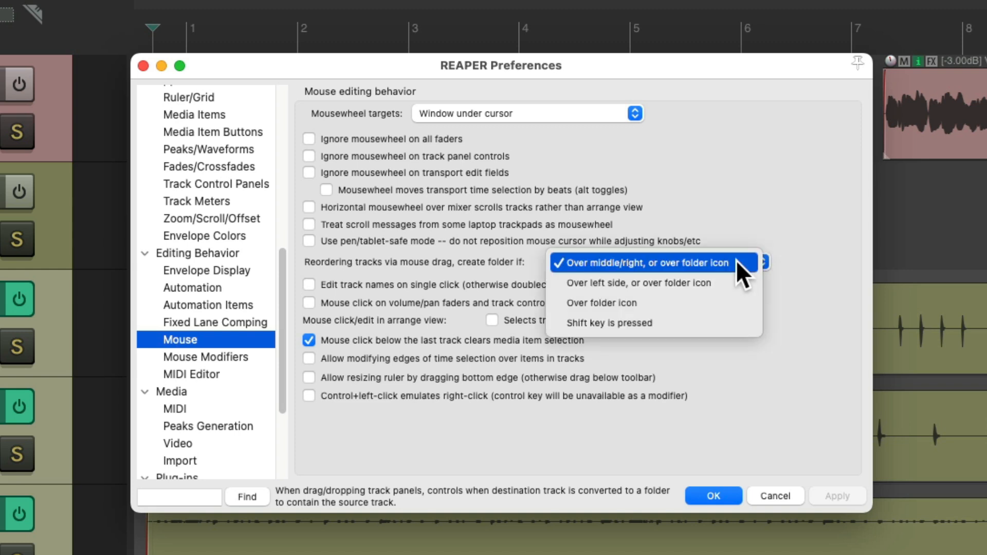
mouse_move(711, 311)
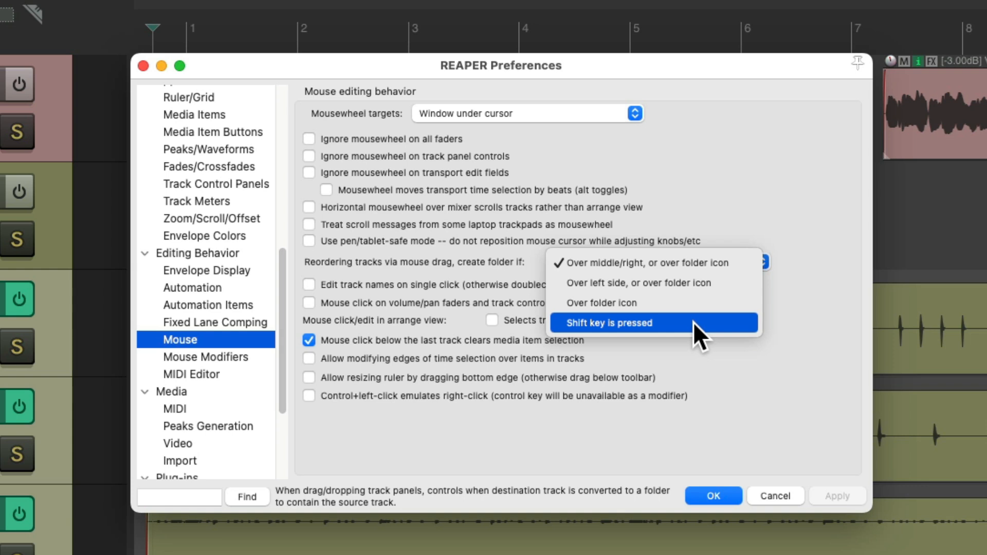
mouse_move(697, 308)
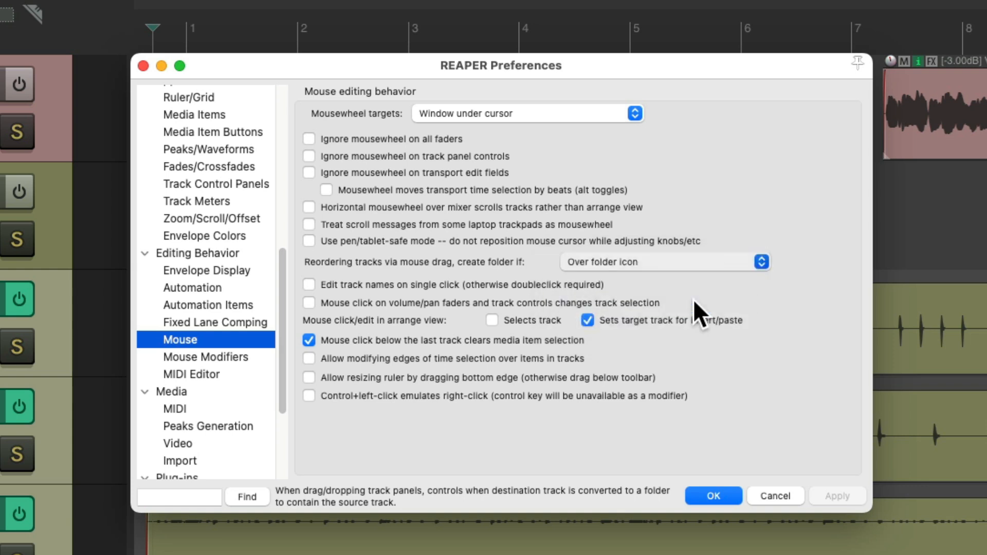
left_click(712, 495)
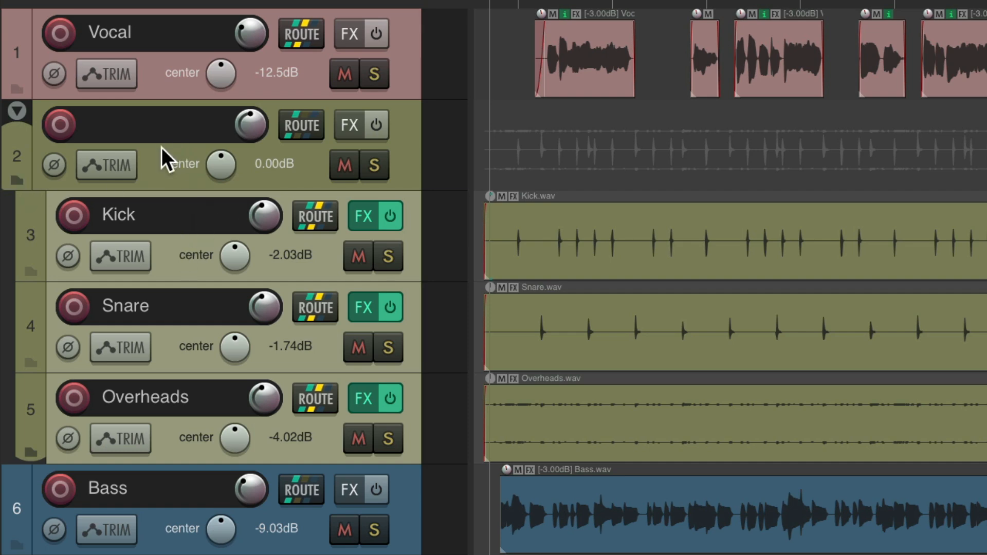
mouse_move(193, 264)
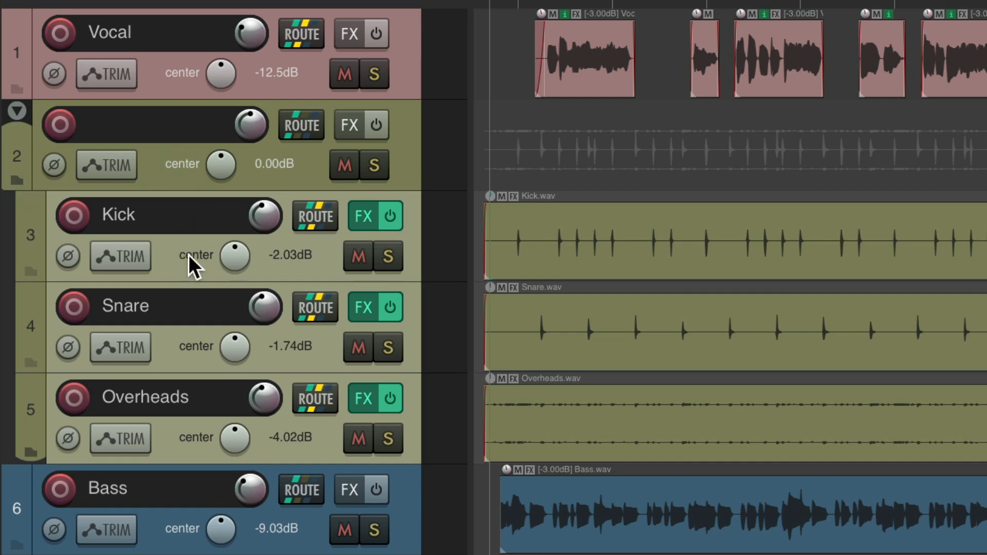
mouse_move(170, 254)
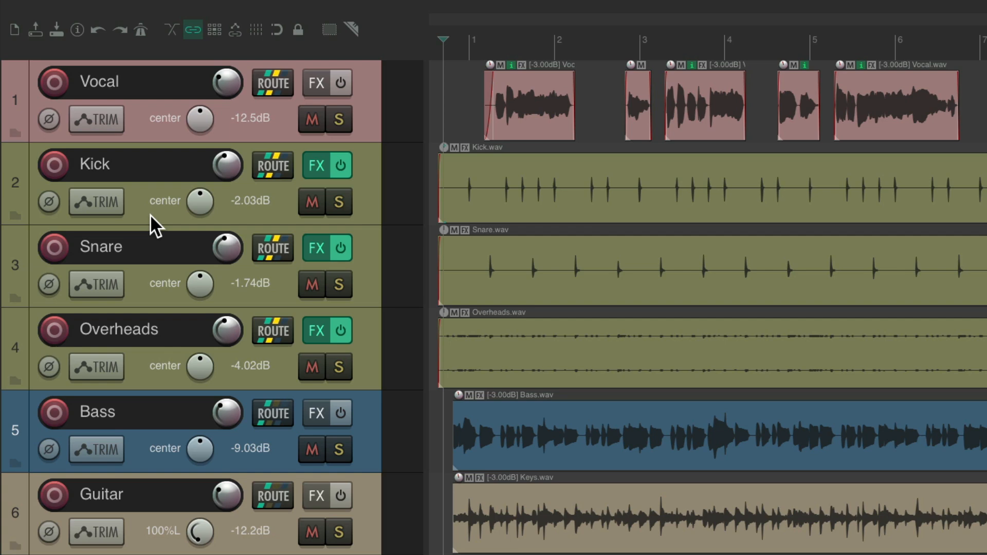
mouse_move(377, 226)
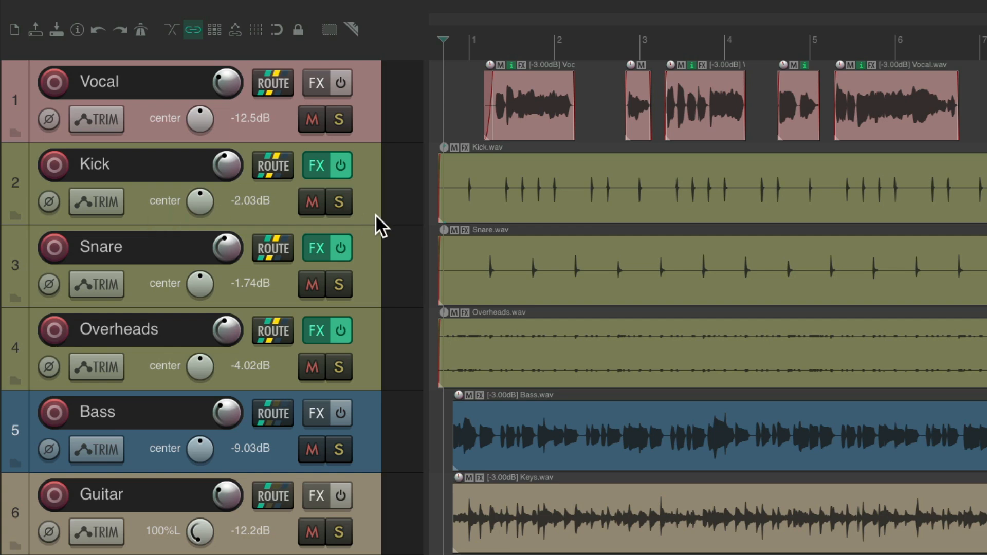
mouse_move(365, 358)
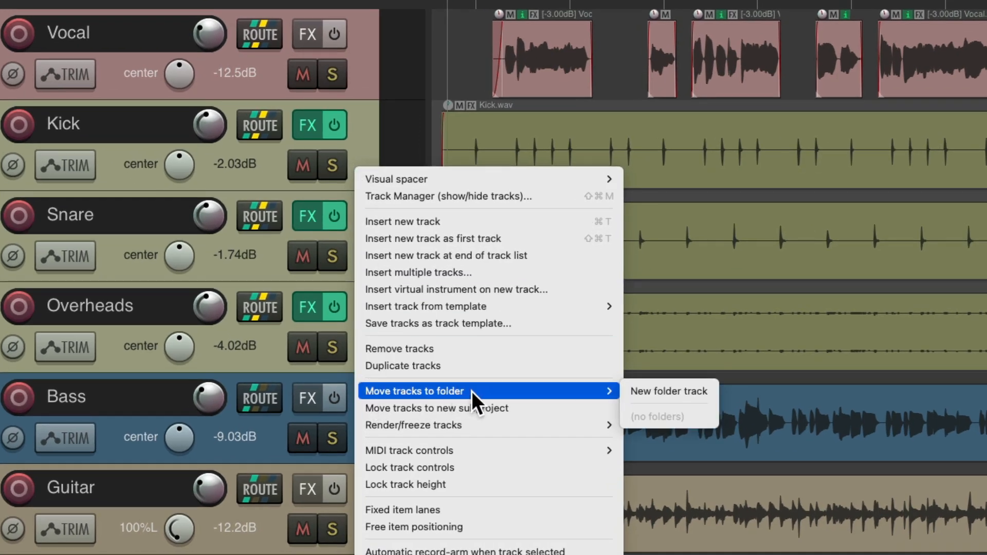
mouse_move(669, 390)
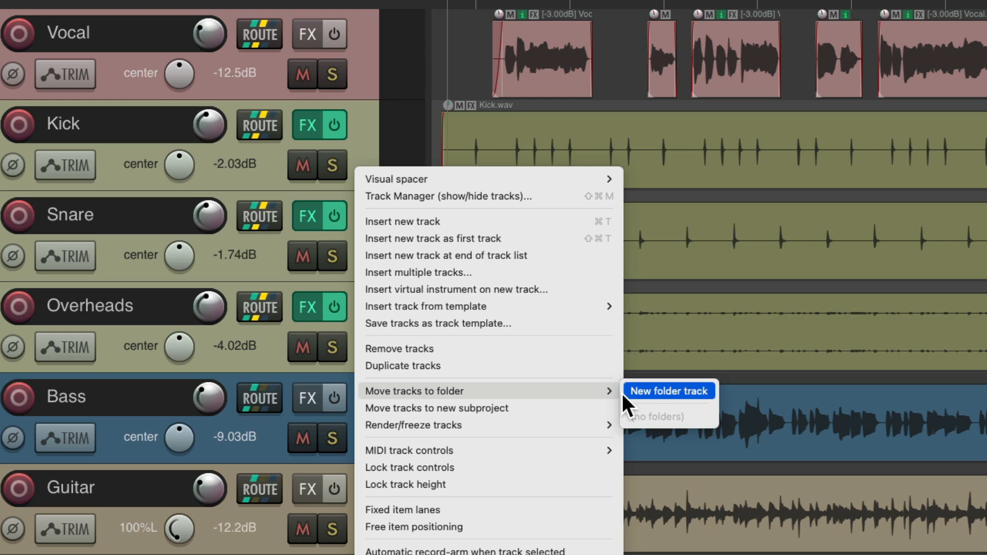
Move the selected drum tracks into a new unnamed folder track below Vocal.
left_click(669, 390)
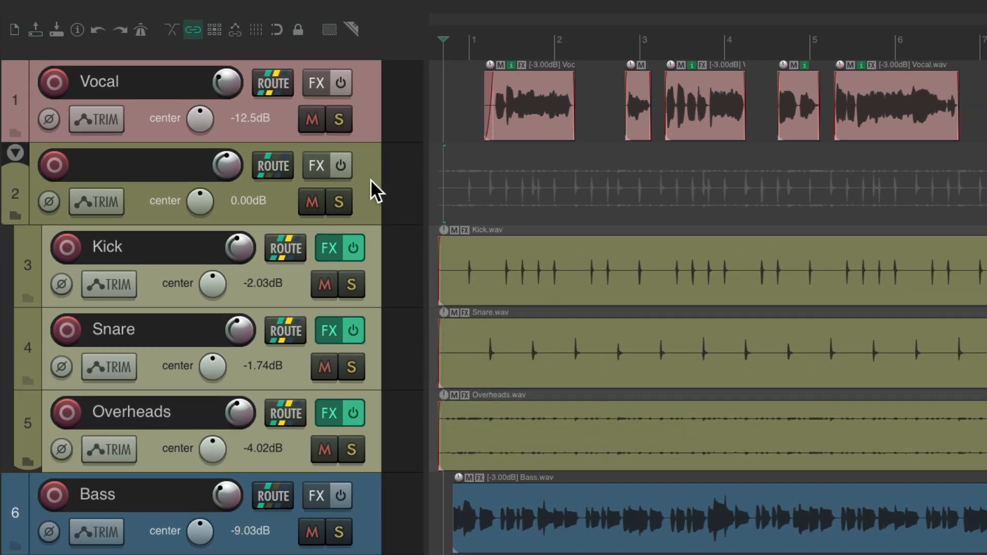
mouse_move(377, 402)
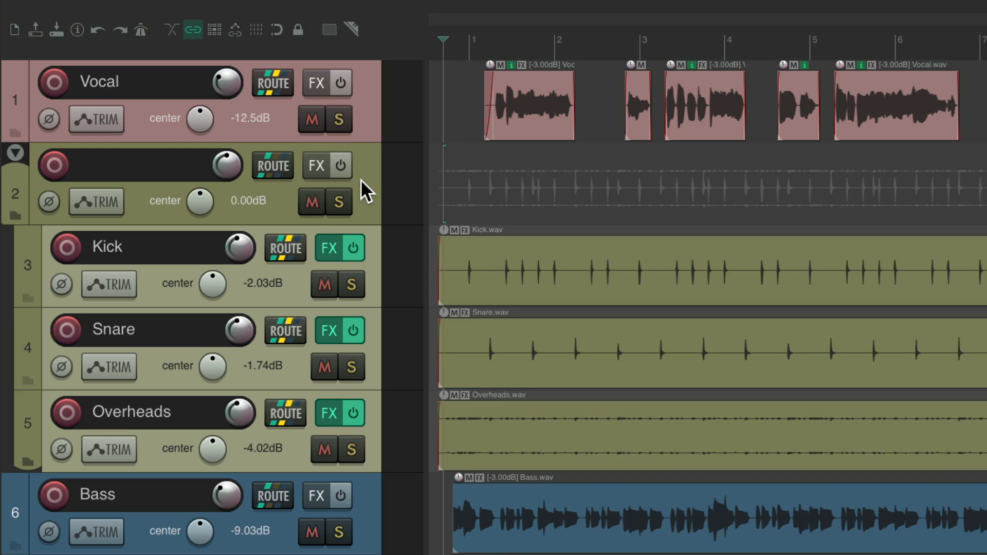
mouse_move(370, 121)
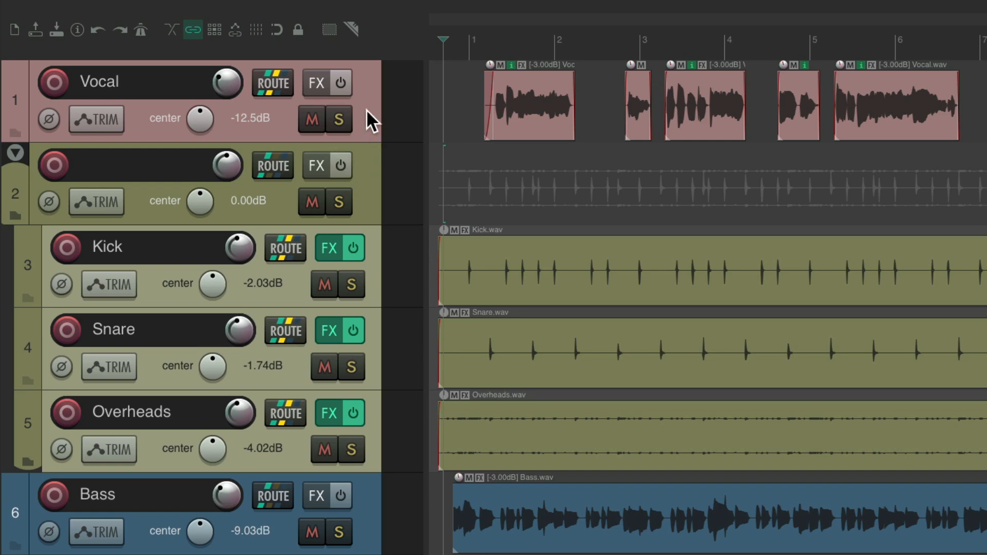
Bring up the Vocal track's options to move it with the drums into a folder.
right_click(371, 123)
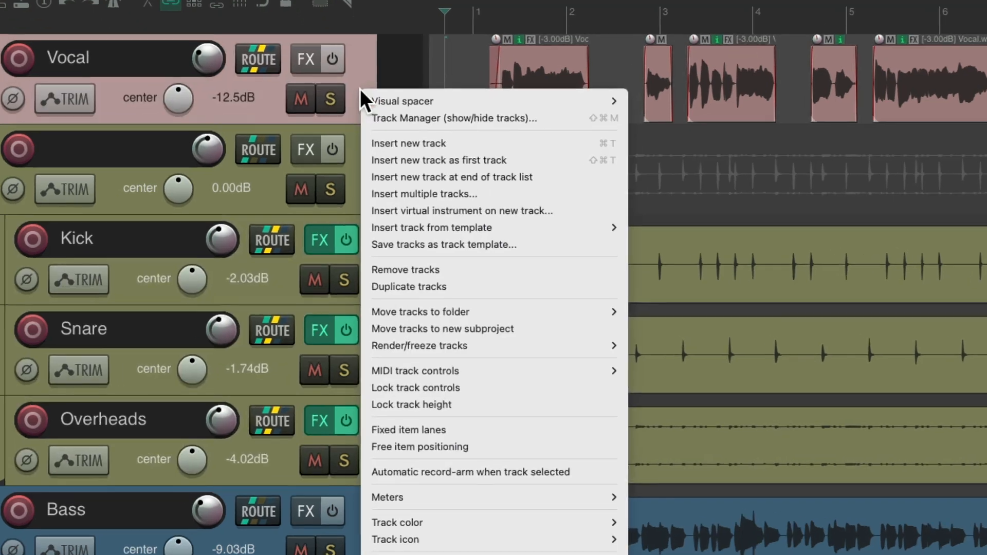
mouse_move(419, 310)
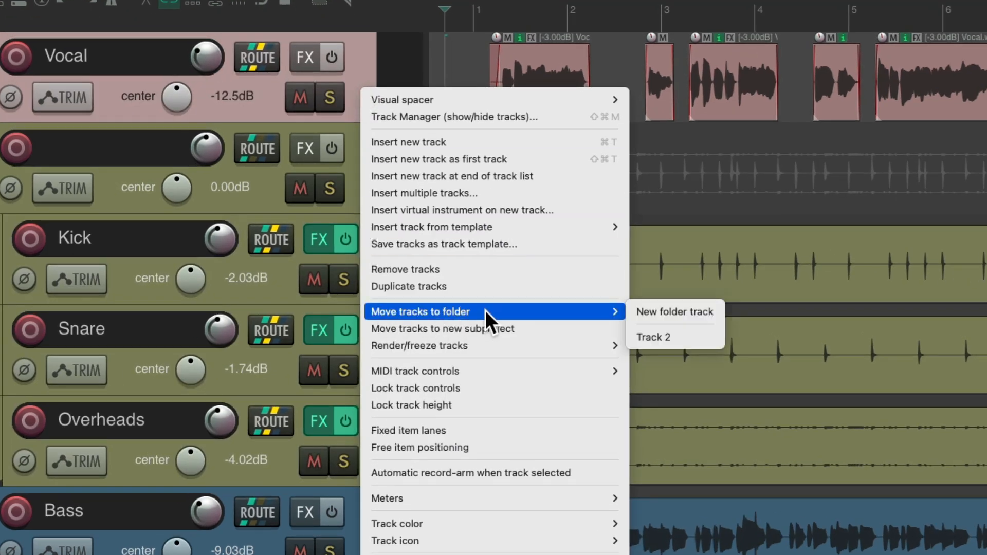
mouse_move(657, 337)
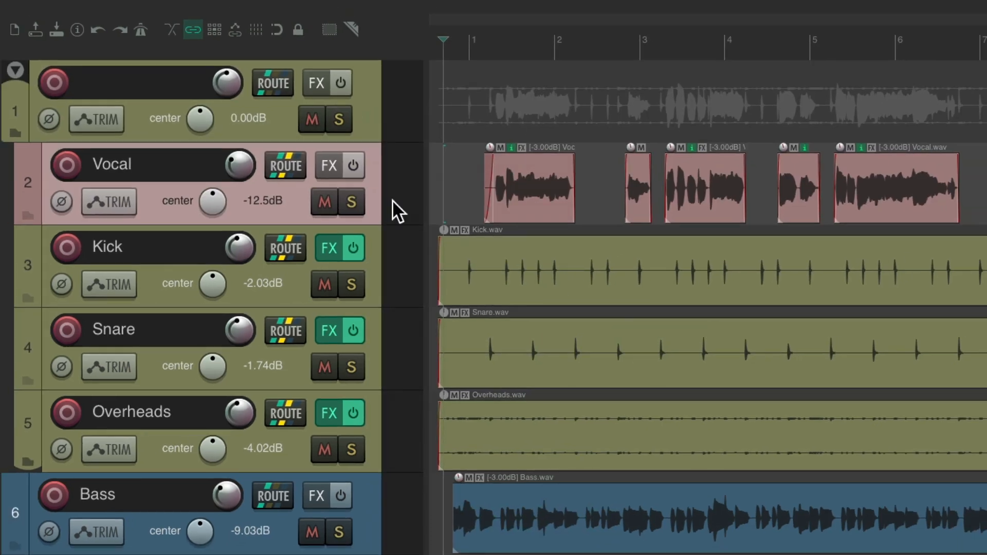
mouse_move(276, 125)
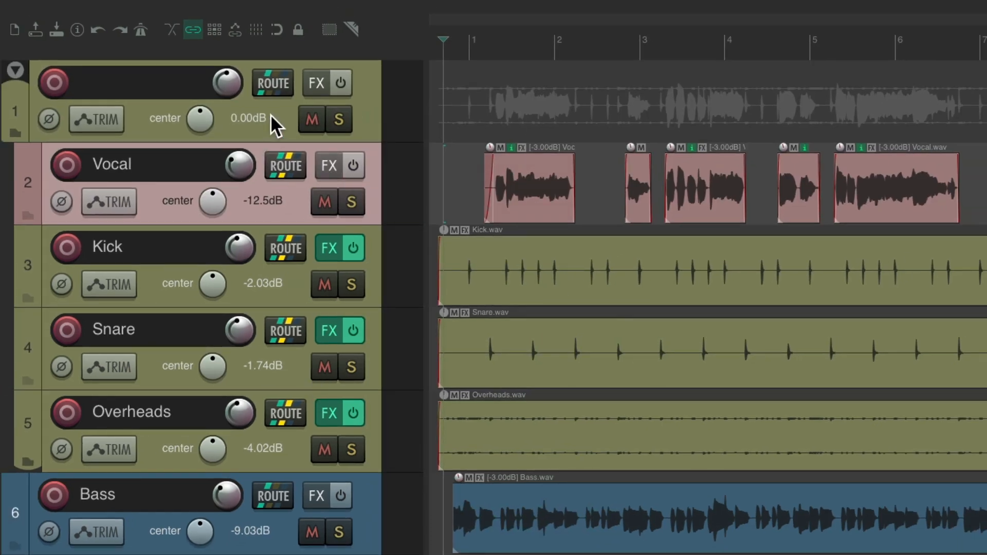